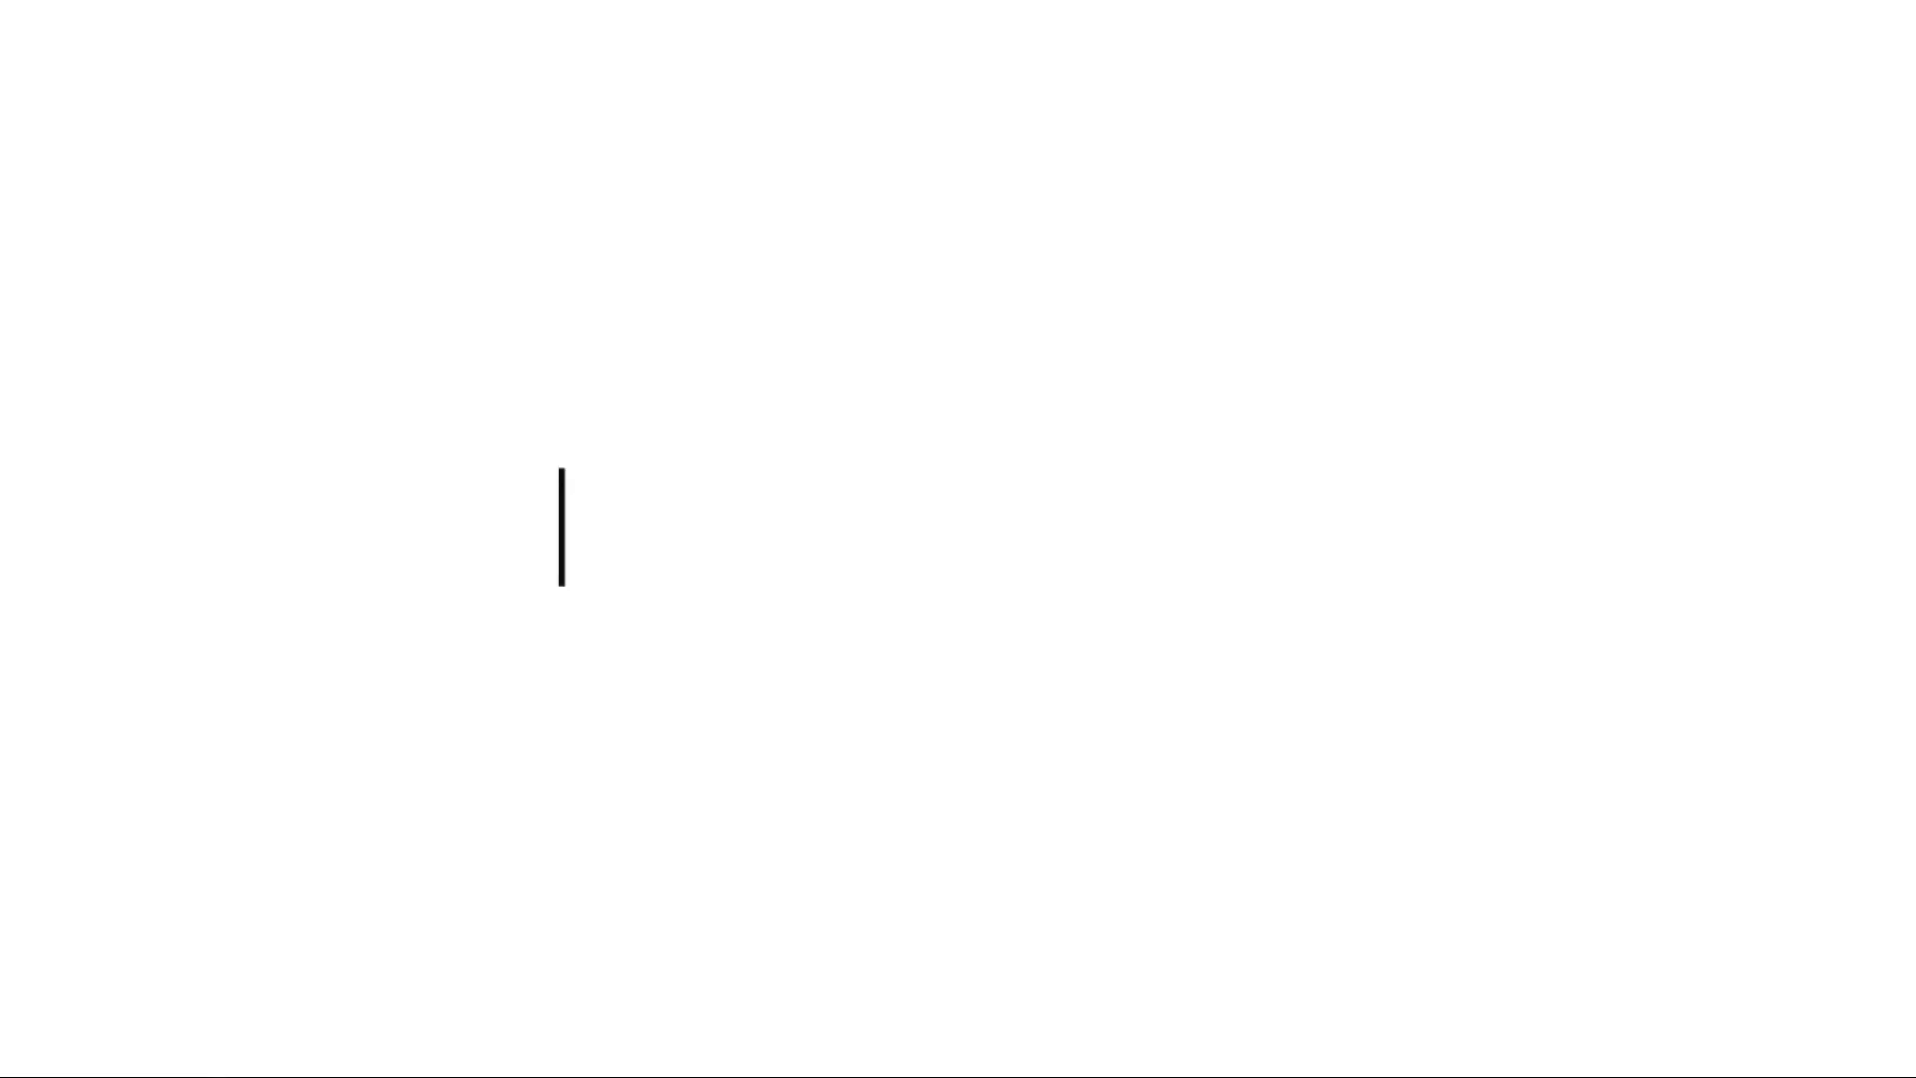
{"action": "type", "text": "PASSIVE INCOME"}
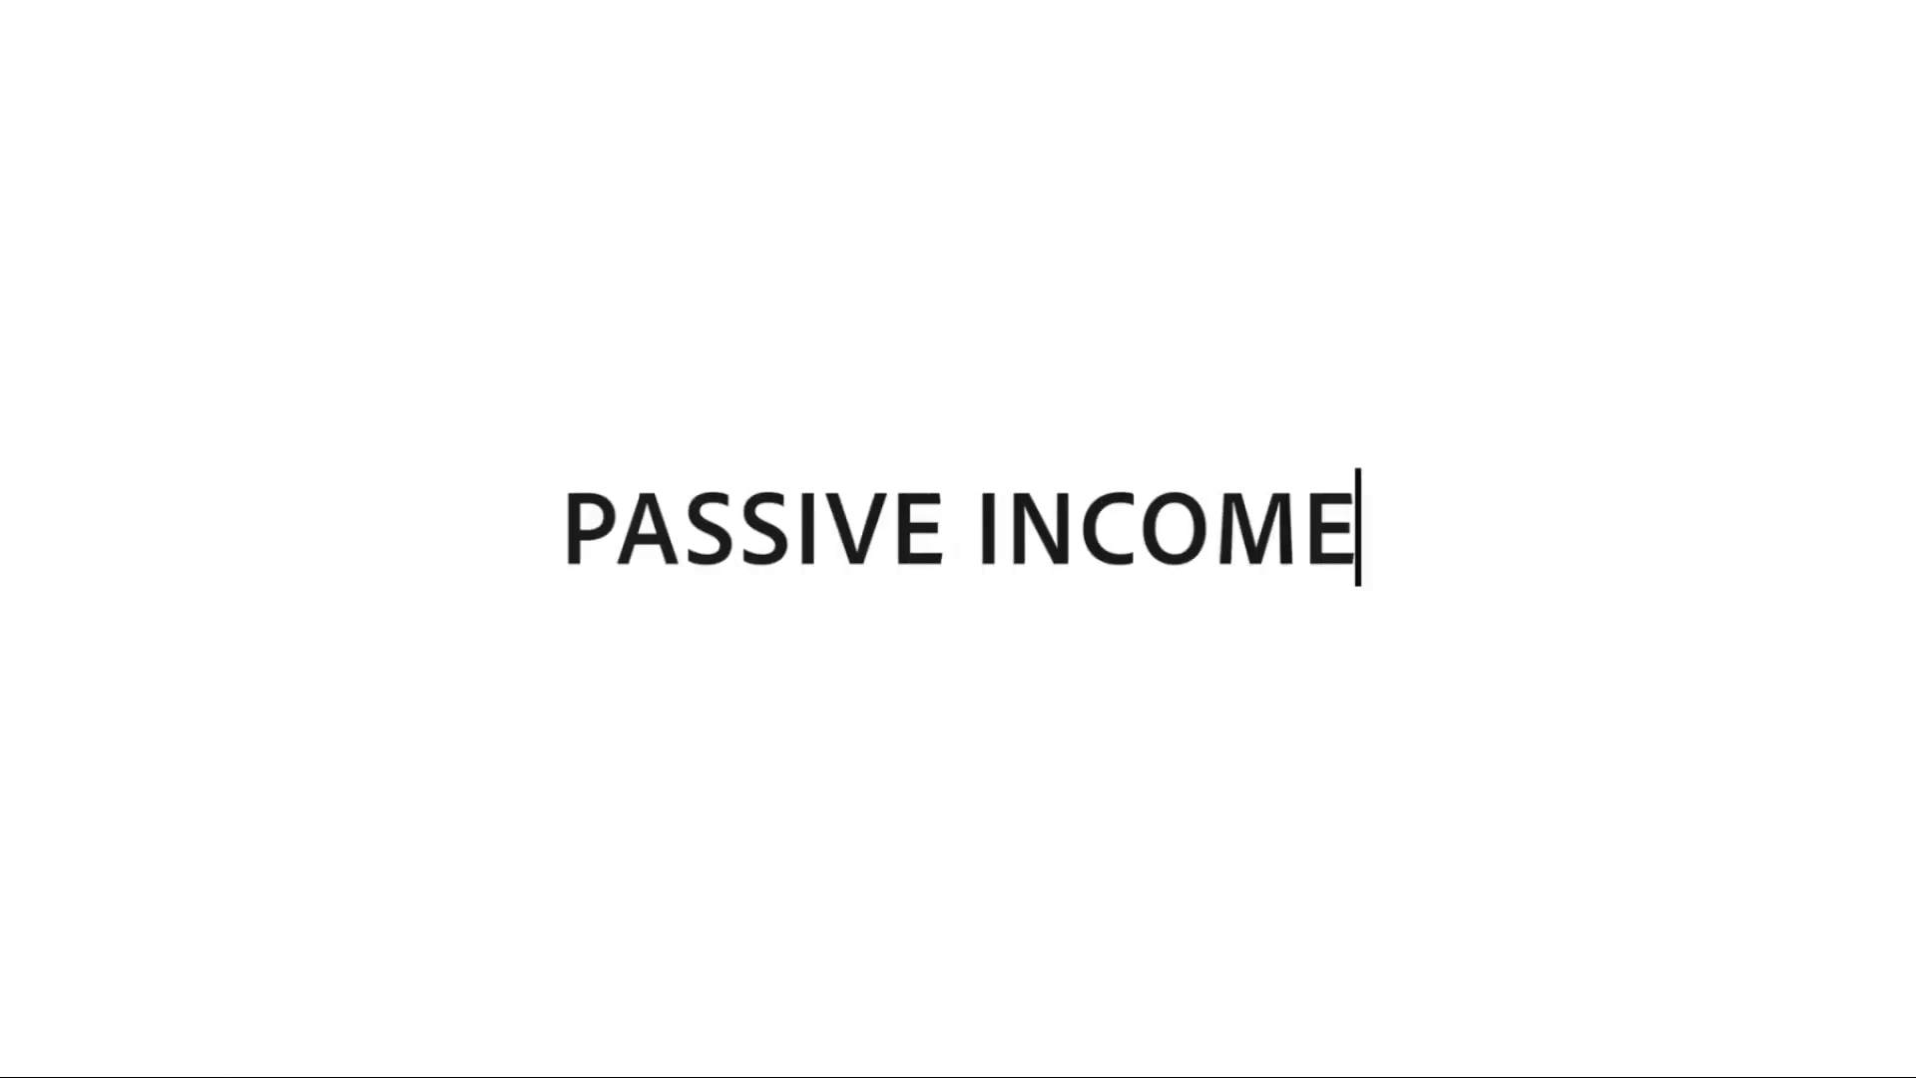